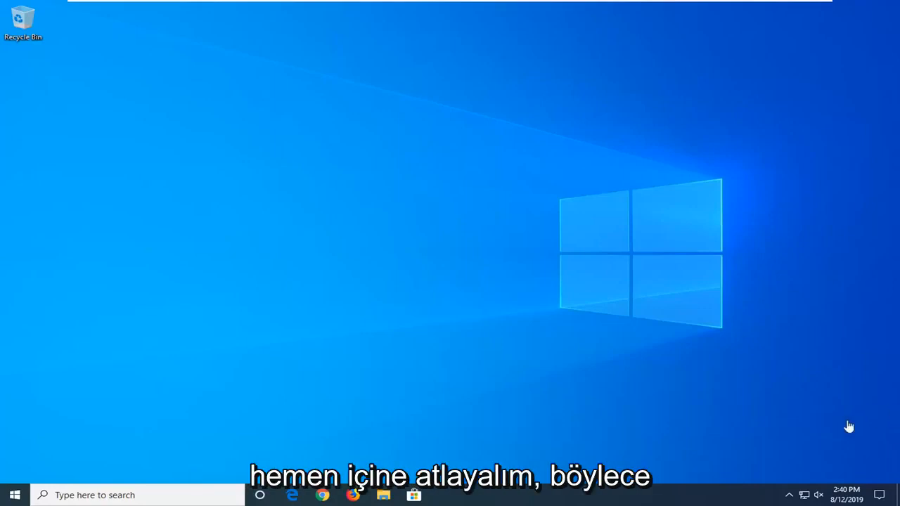
Launch Task Manager from the taskbar's right-click shortcut menu
right_click(562, 495)
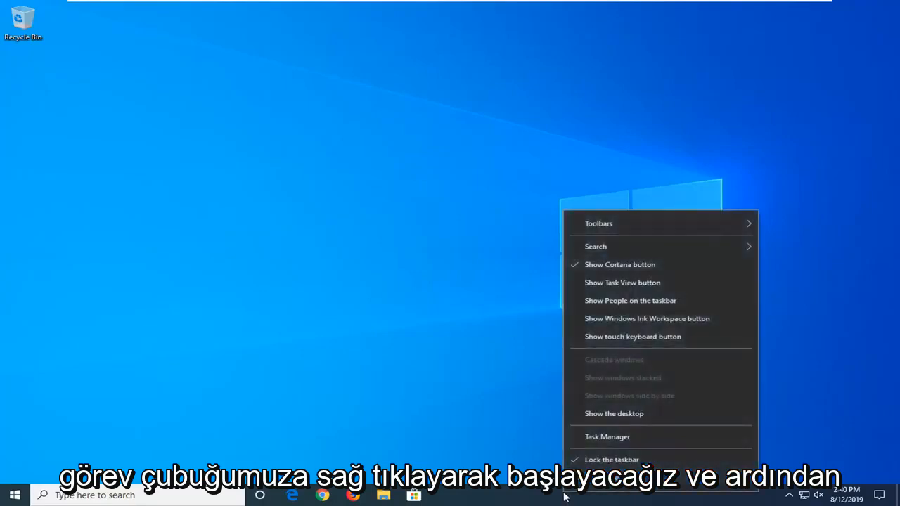
left_click(608, 435)
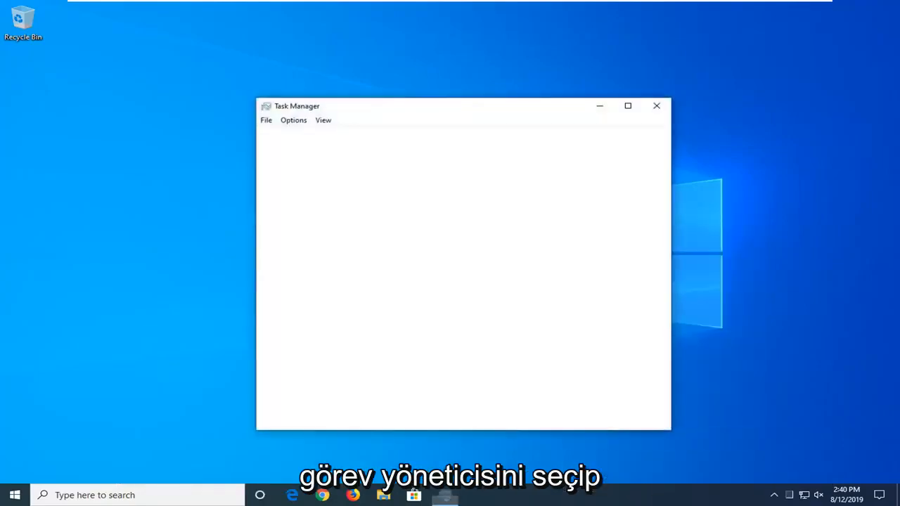
Show full process details sorted by Name with a widened Name column, then search 'control panel'
left_click(298, 416)
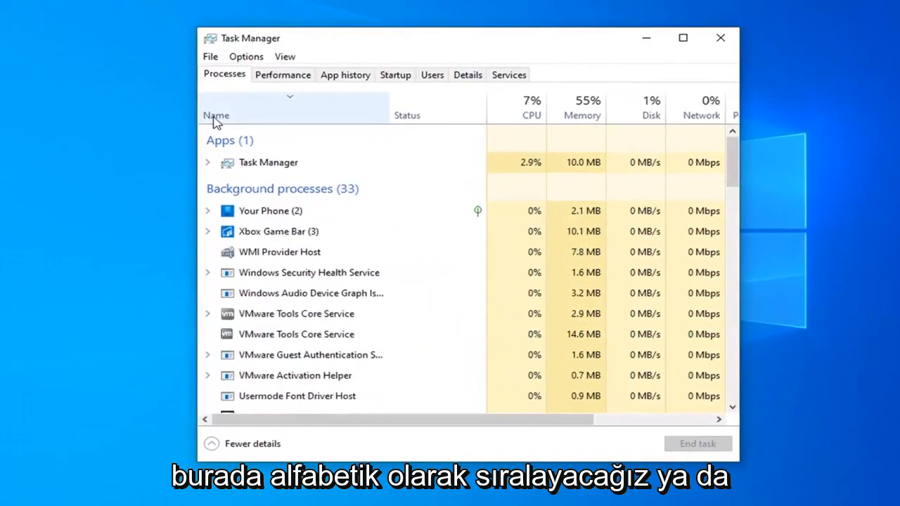
left_click(310, 294)
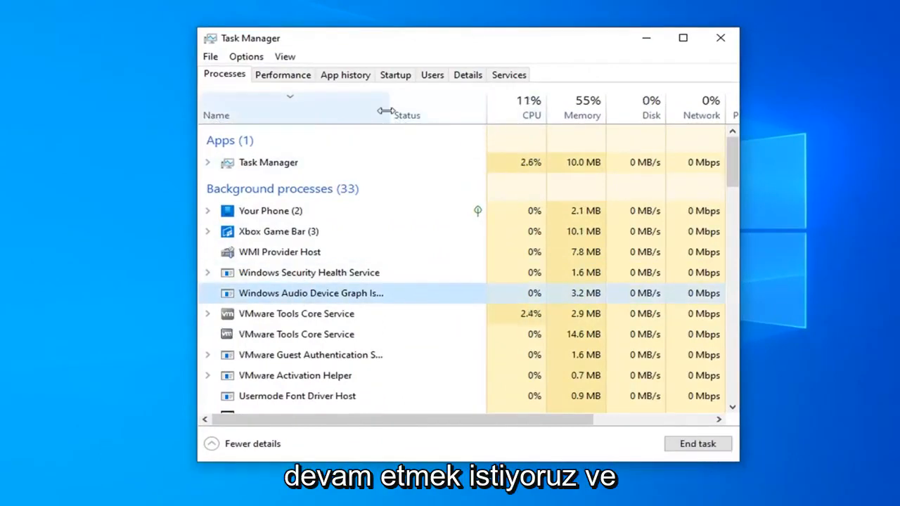
left_click_drag(382, 110, 457, 110)
type("d")
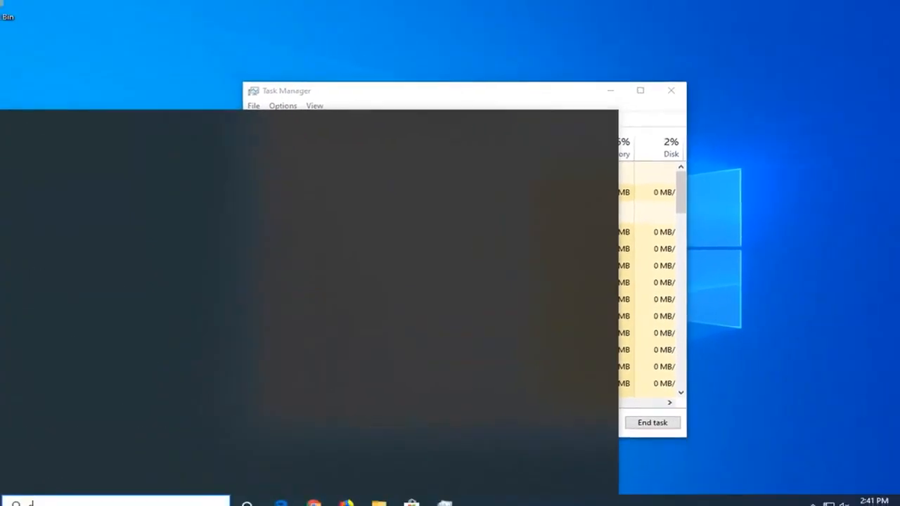
type("control panel")
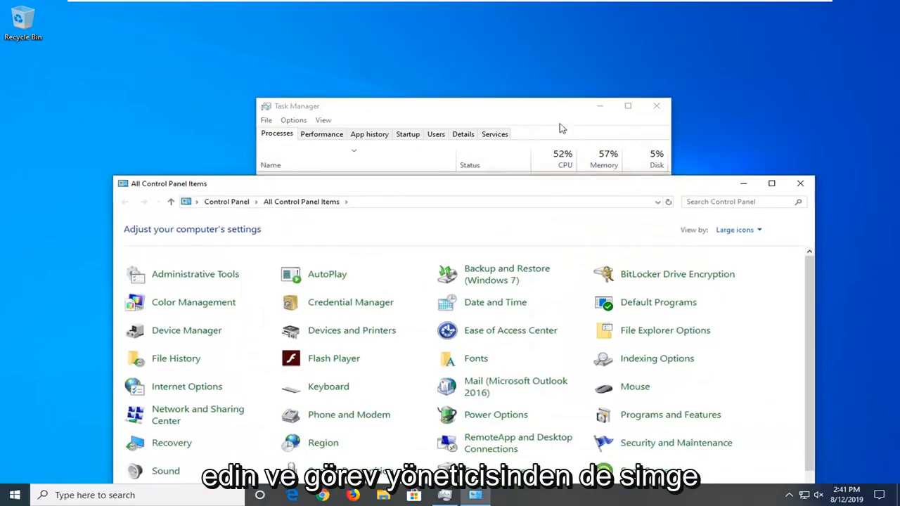
Minimise Task Manager and set Control Panel's View by to Large icons
left_click(655, 105)
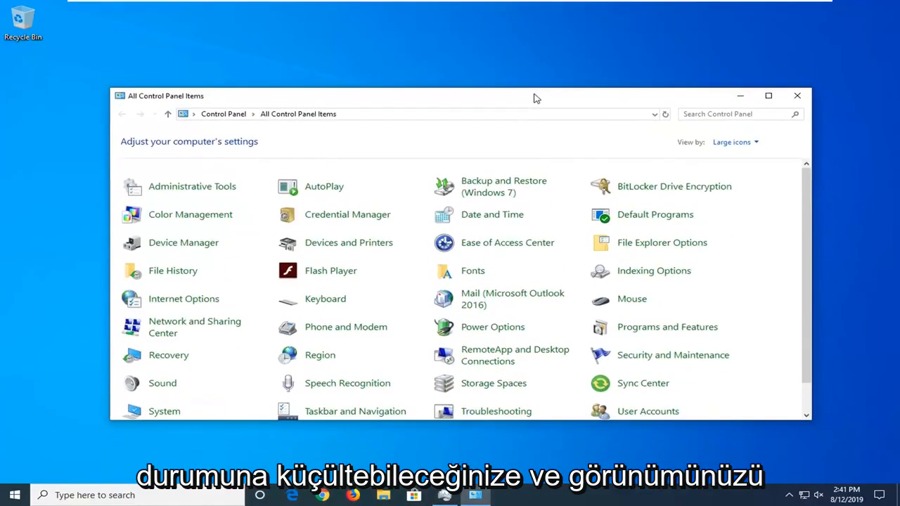
left_click(733, 141)
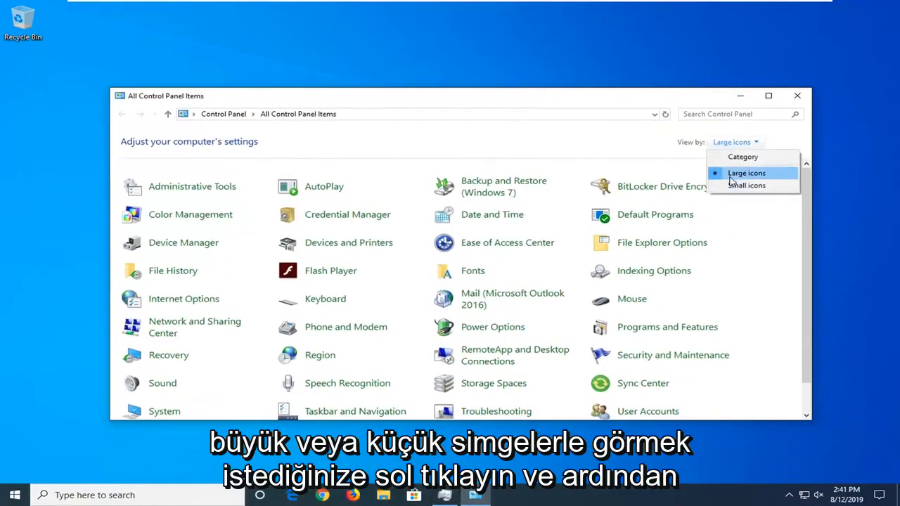
left_click(745, 173)
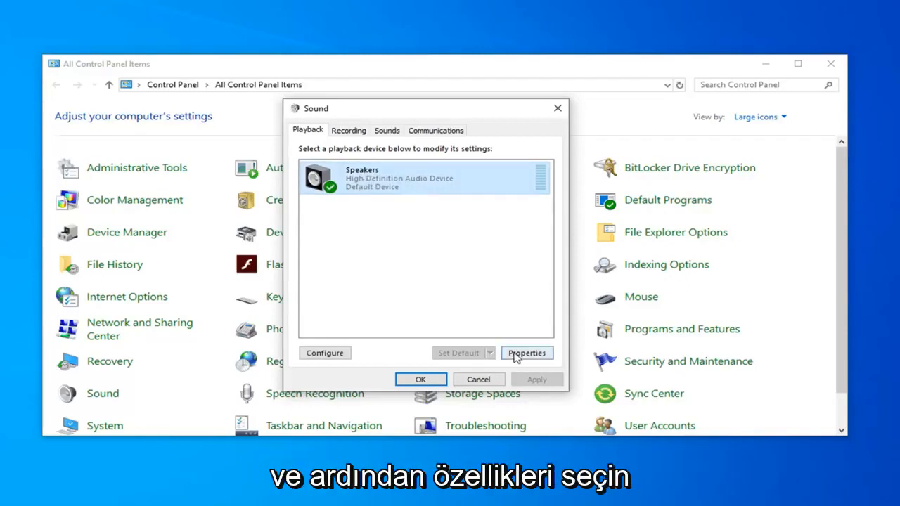
Disable all enhancements in the Speakers Properties Enhancements tab and confirm with OK
left_click(526, 352)
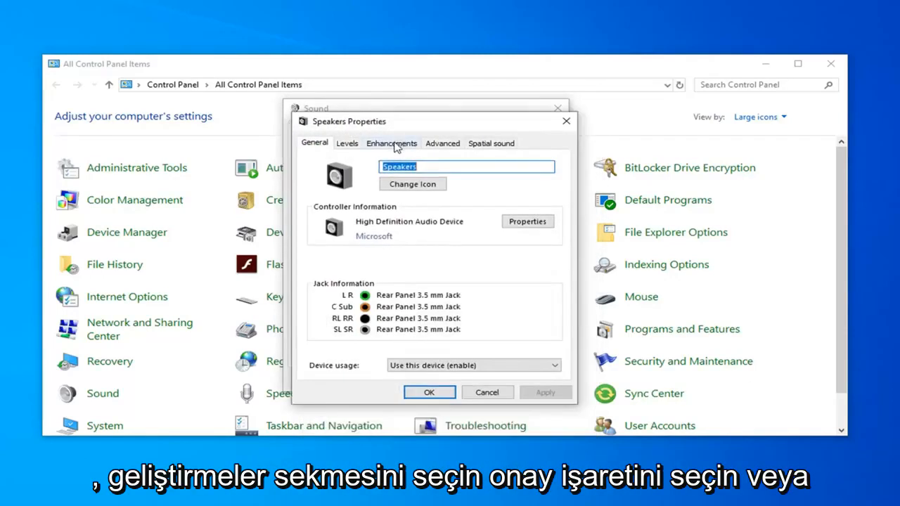
left_click(390, 143)
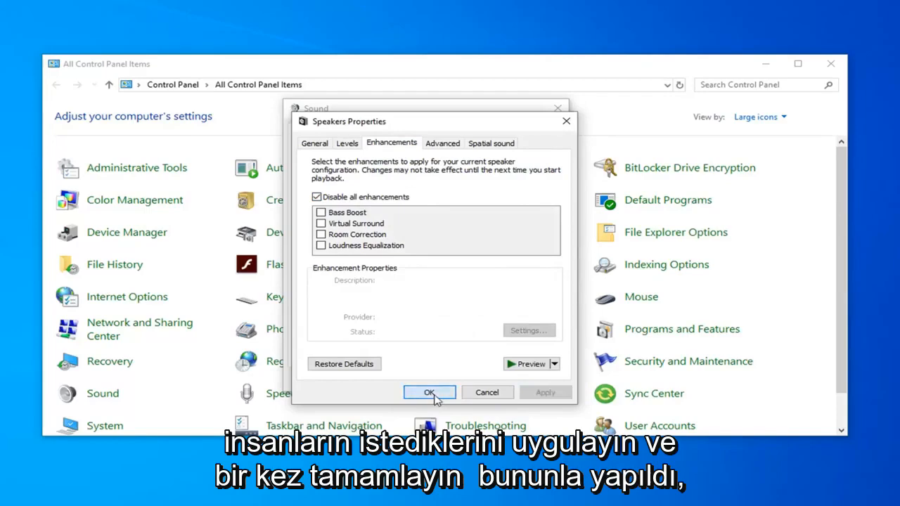
left_click(430, 392)
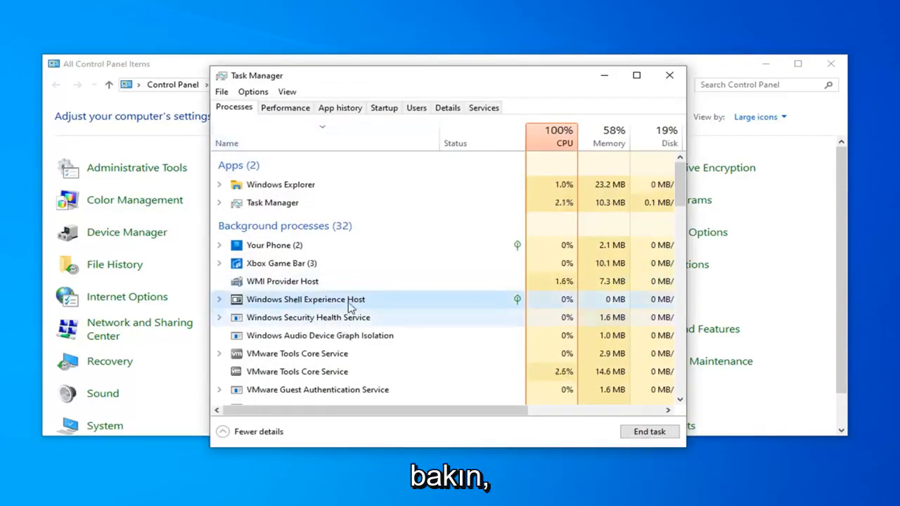
Scroll the Processes list toward Windows Audio Device Graph Isolation to check its memory use
scroll("up", 3)
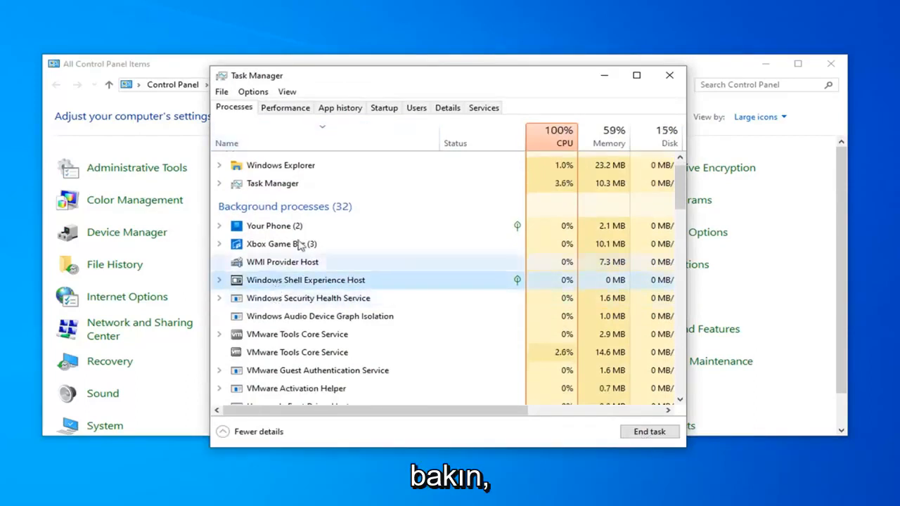